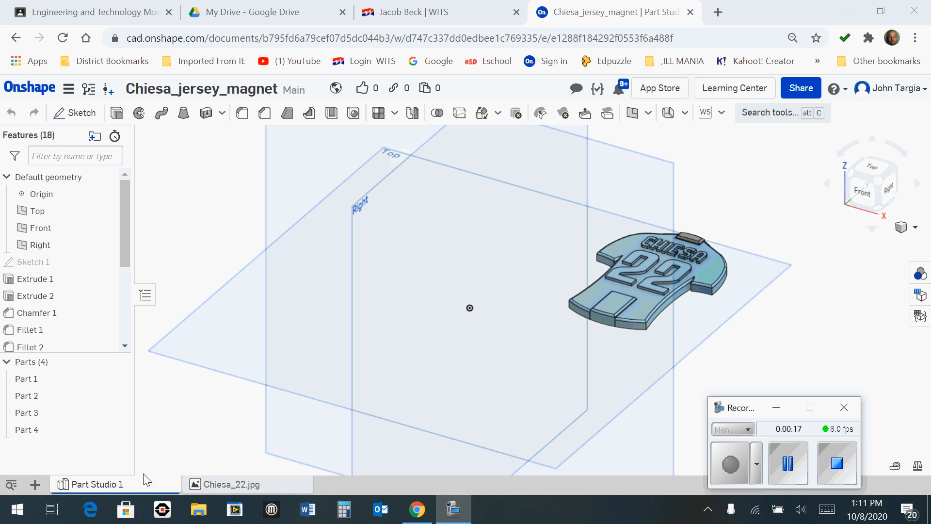
pyautogui.moveTo(95, 484)
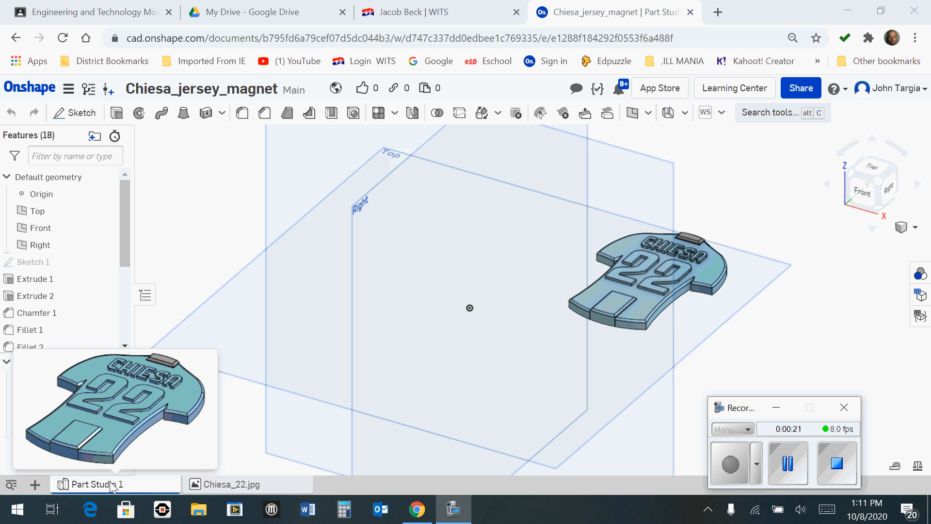
# Step: Open the context menu of the Part Studio 1 tab holding the jersey magnet
pyautogui.rightClick(106, 484)
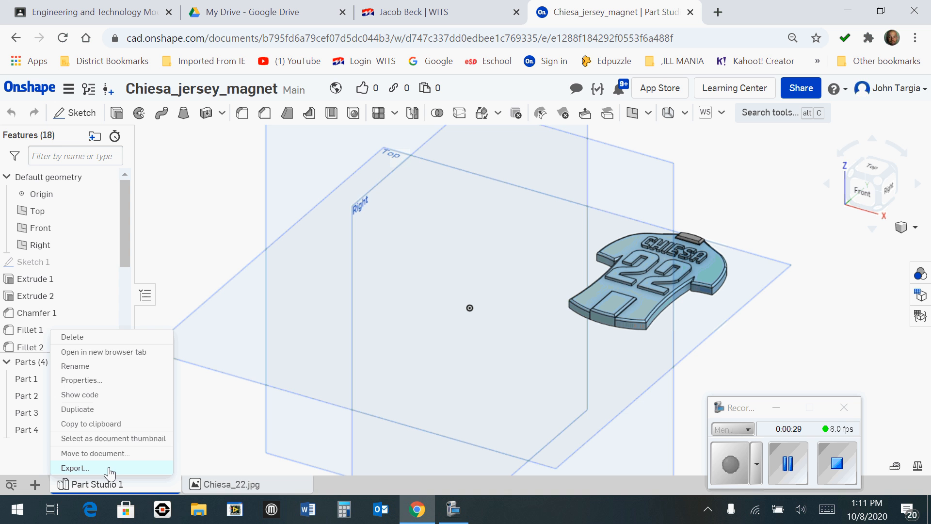
# Step: Start the Part Studio export and name the file 'green_targia'
pyautogui.click(75, 469)
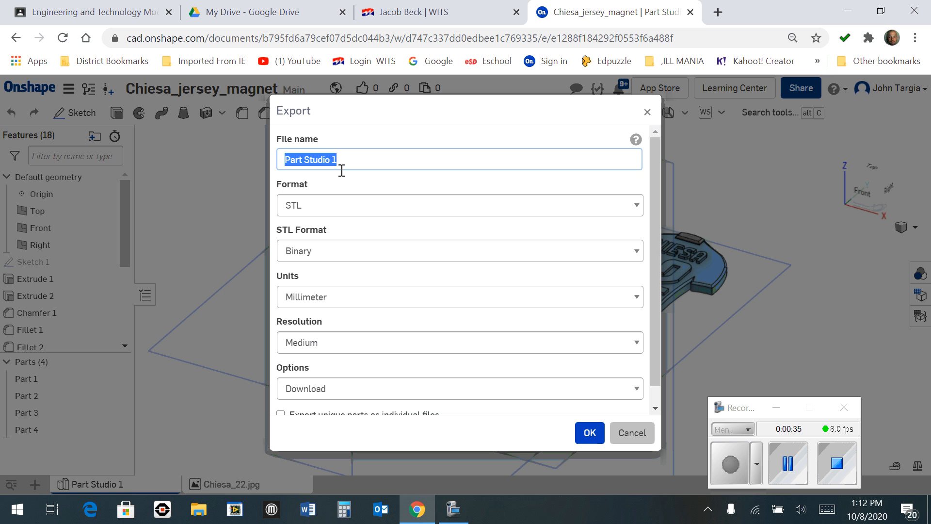
pyautogui.write('green')
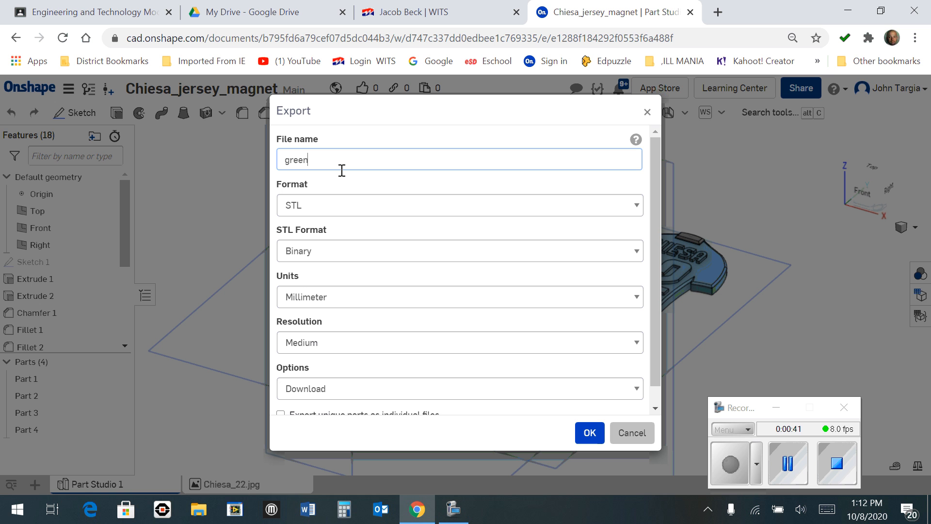
pyautogui.write('_')
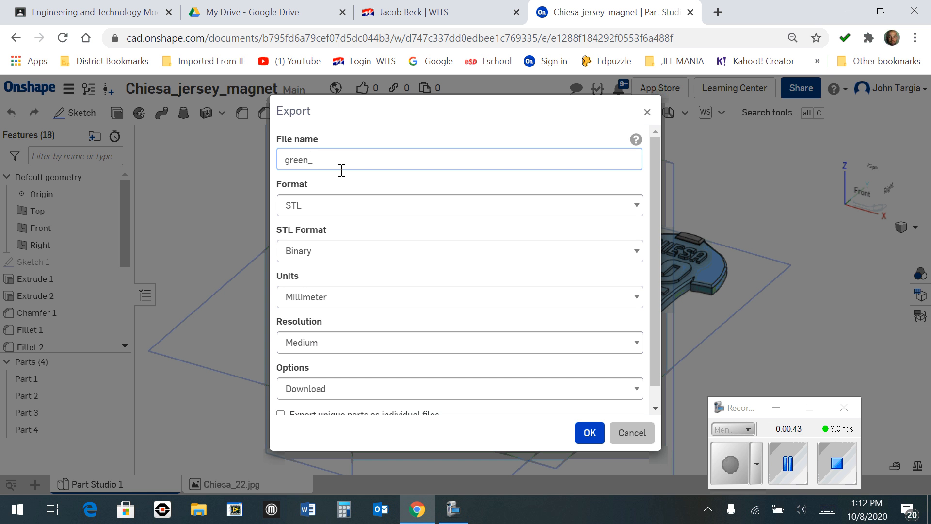
pyautogui.write('targ')
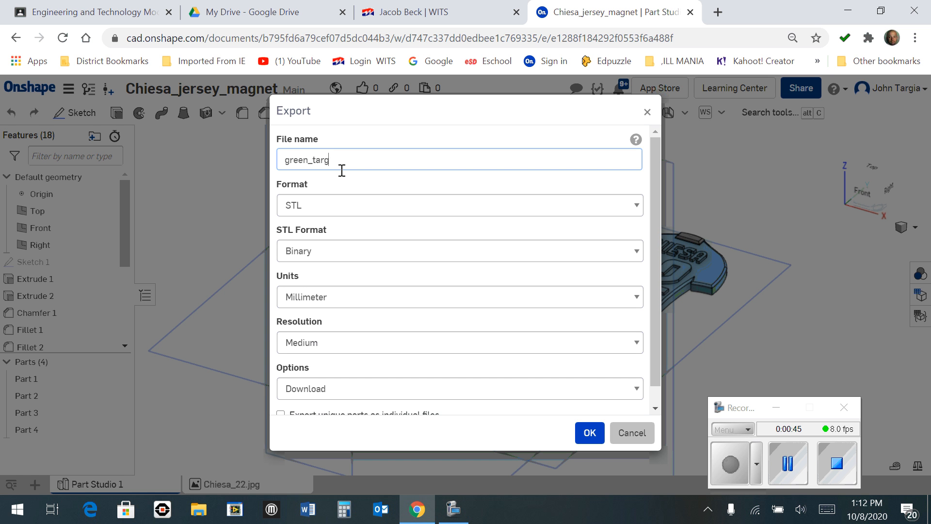
pyautogui.write('ia')
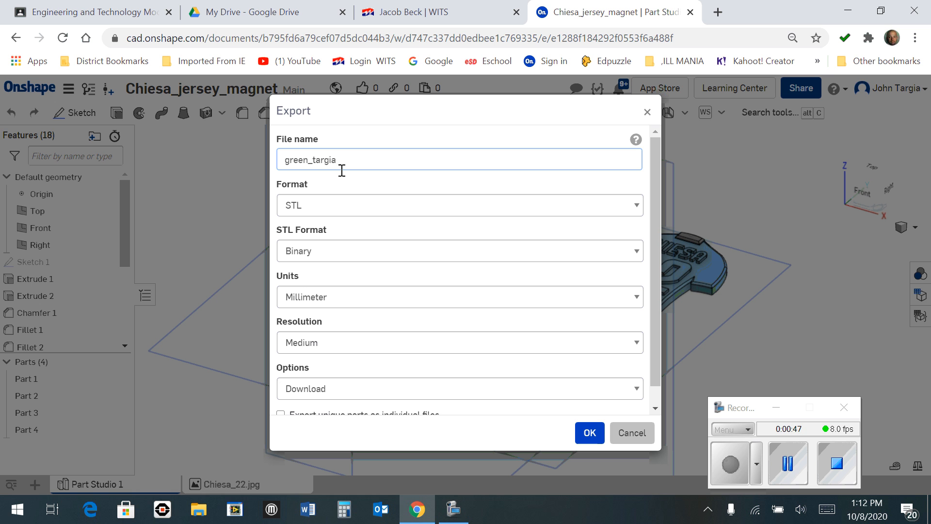
pyautogui.moveTo(387, 196)
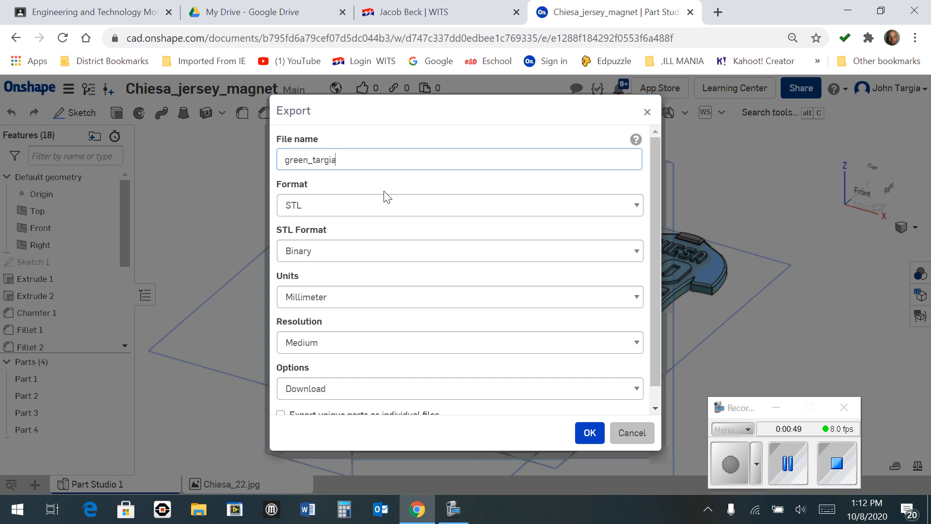
pyautogui.moveTo(304, 217)
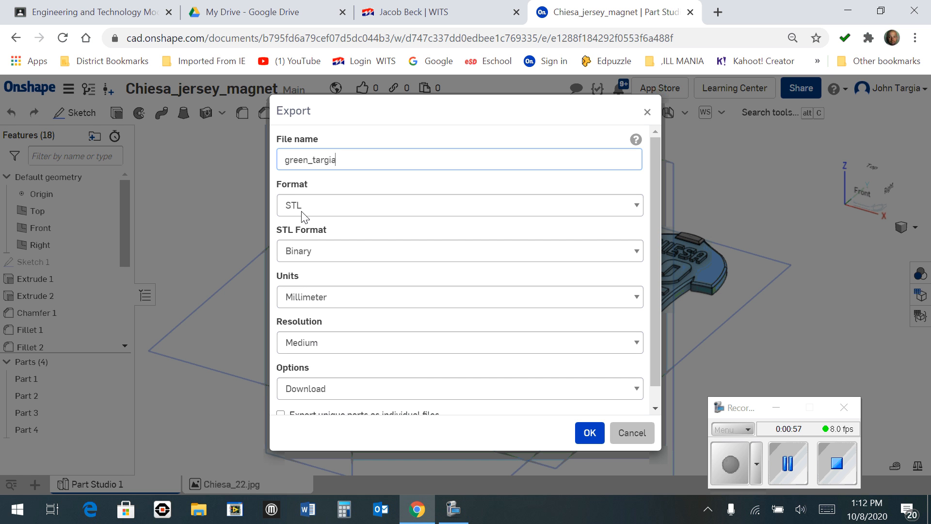
pyautogui.moveTo(280, 283)
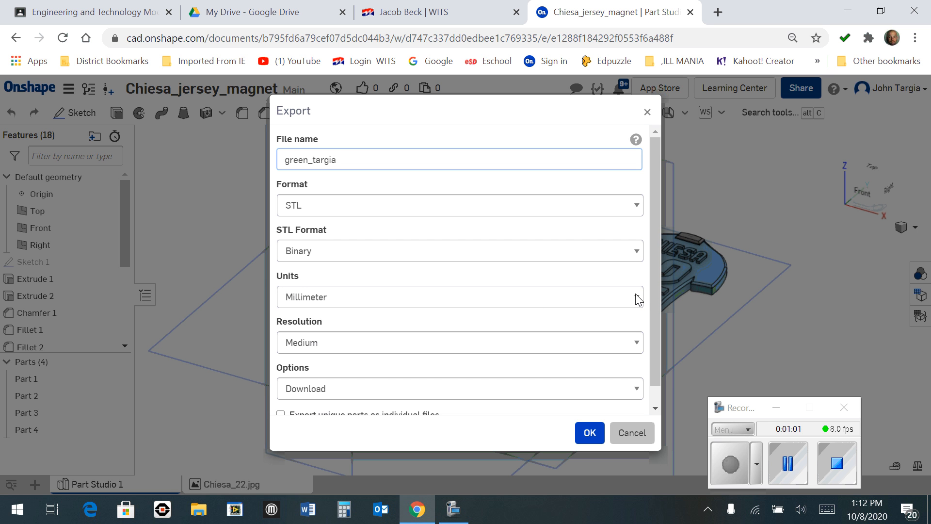
pyautogui.moveTo(291, 302)
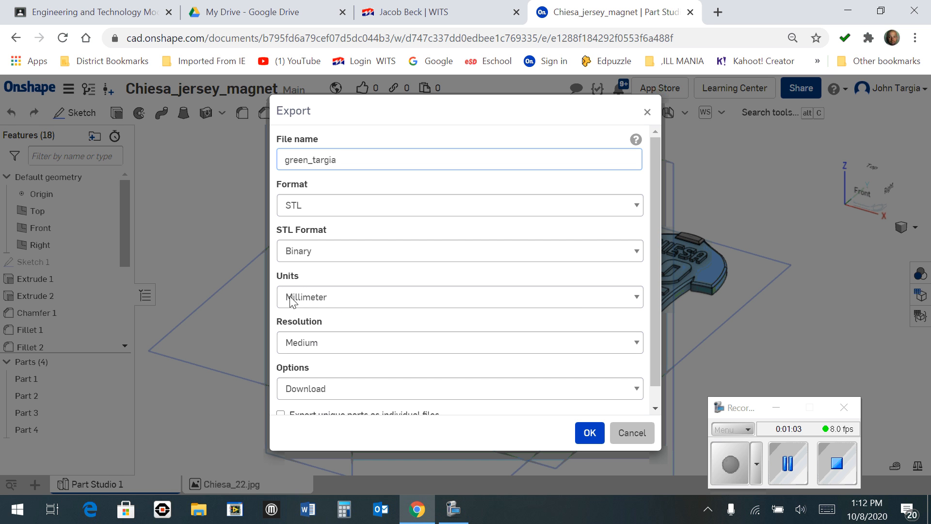
pyautogui.moveTo(308, 210)
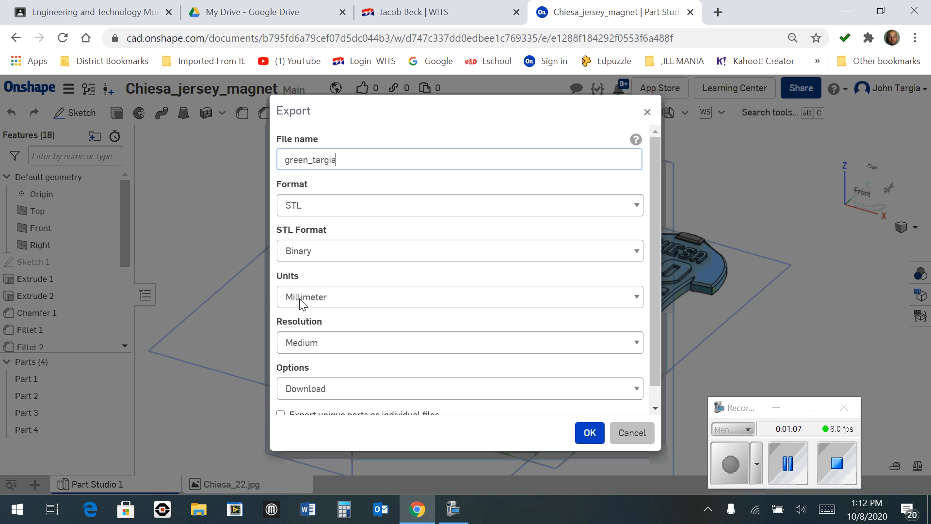
pyautogui.moveTo(314, 184)
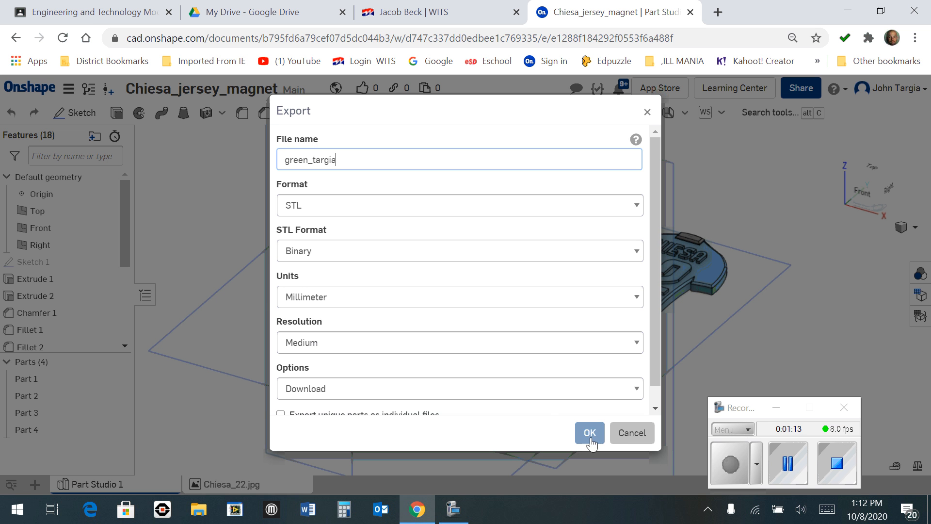
# Step: Confirm the export as STL in millimetres
pyautogui.click(589, 432)
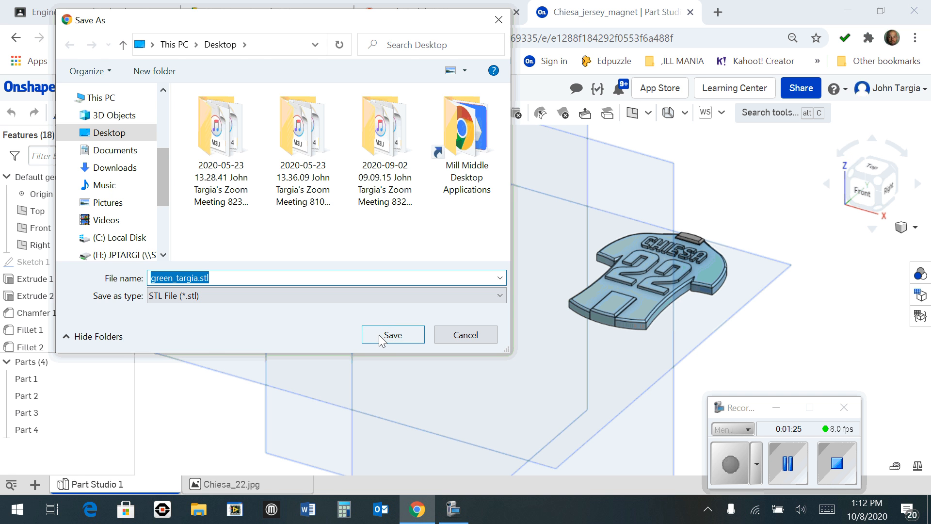
# Step: Save green_targia.stl to the Desktop and switch to the Google Classroom tab
pyautogui.click(393, 335)
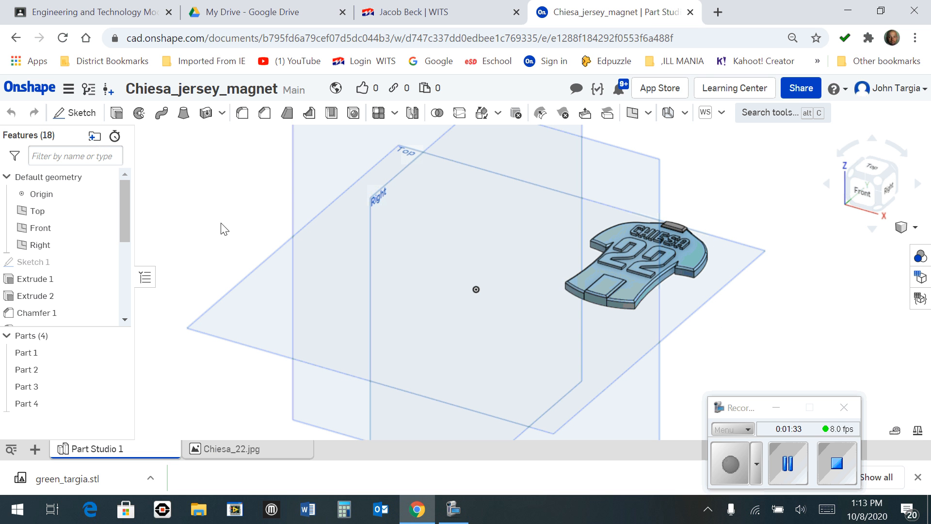
pyautogui.click(89, 12)
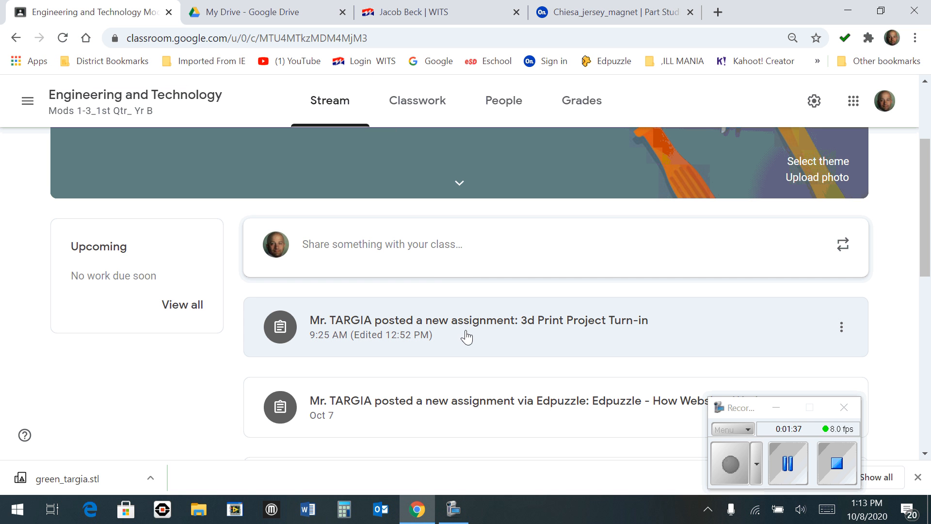
pyautogui.moveTo(541, 328)
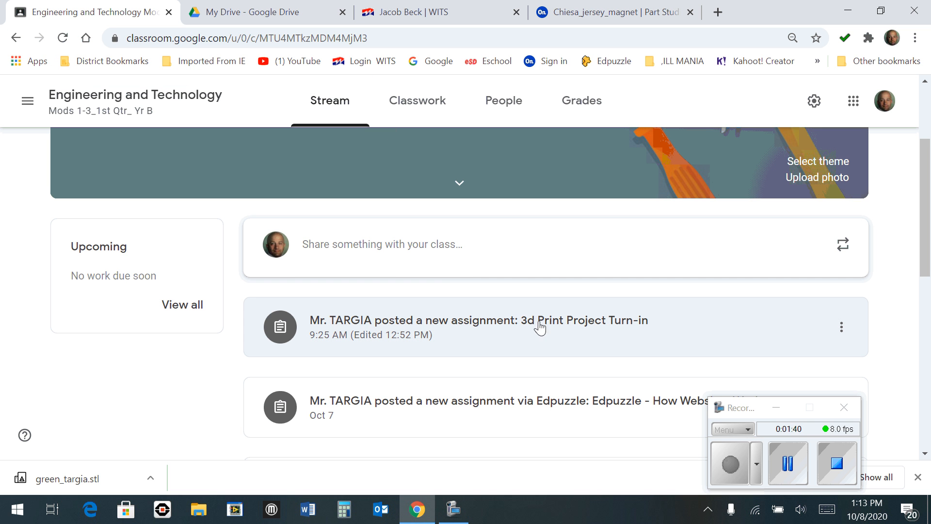
pyautogui.moveTo(644, 329)
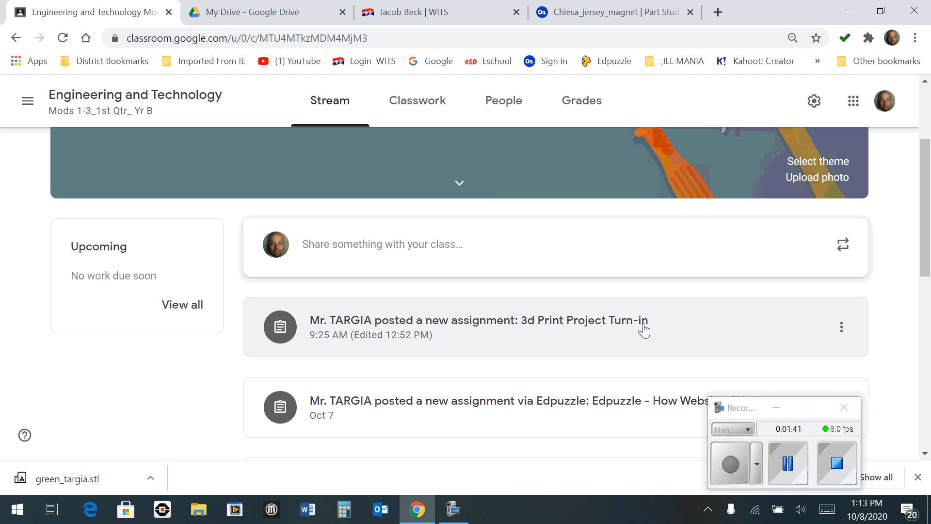
pyautogui.moveTo(529, 328)
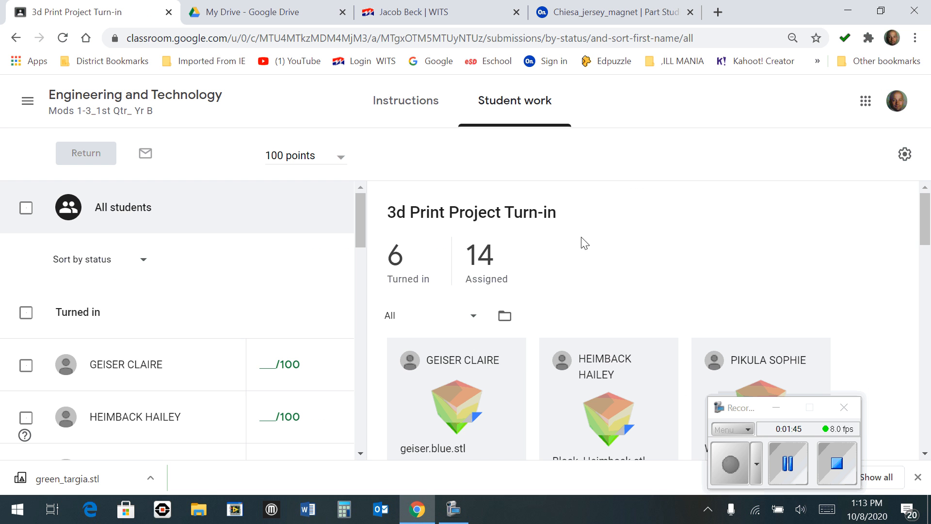
pyautogui.moveTo(266, 106)
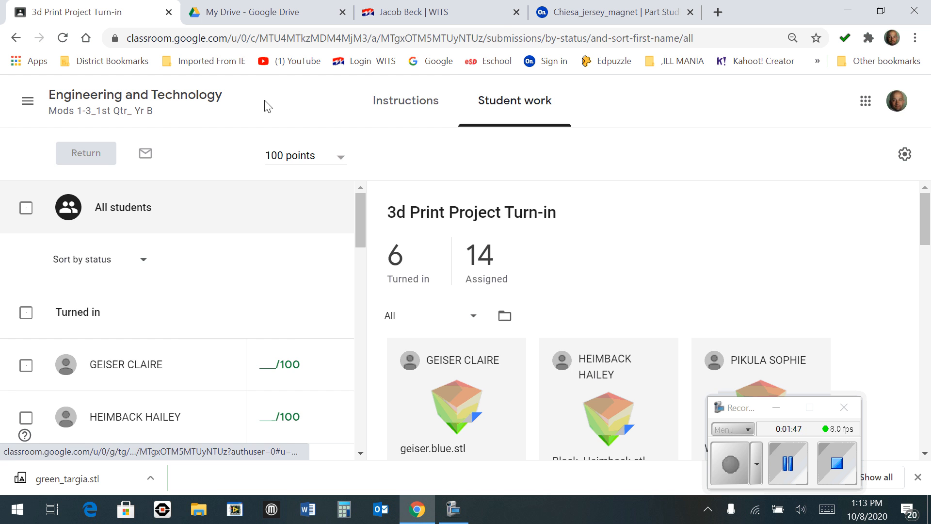
# Step: Open the '3d Print Project Turn-in' assignment from the class Stream
pyautogui.click(405, 100)
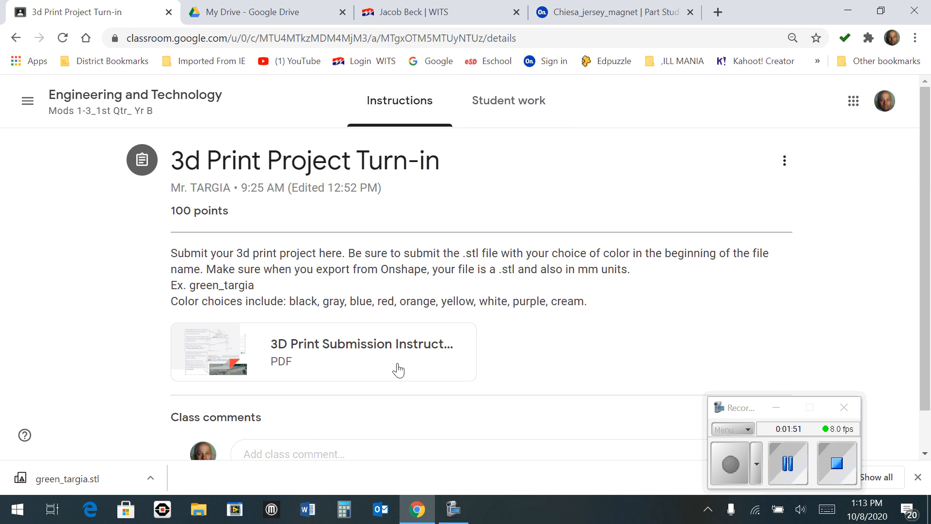
pyautogui.moveTo(108, 370)
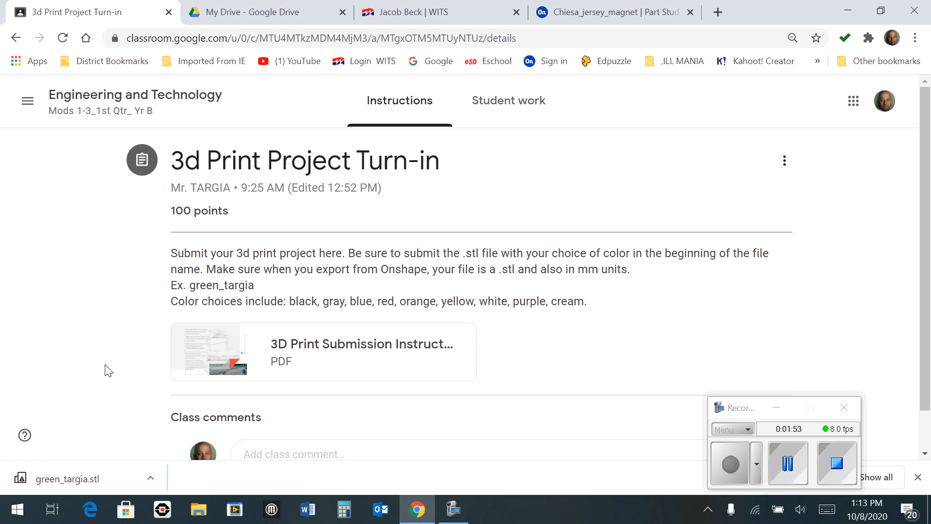
pyautogui.moveTo(117, 241)
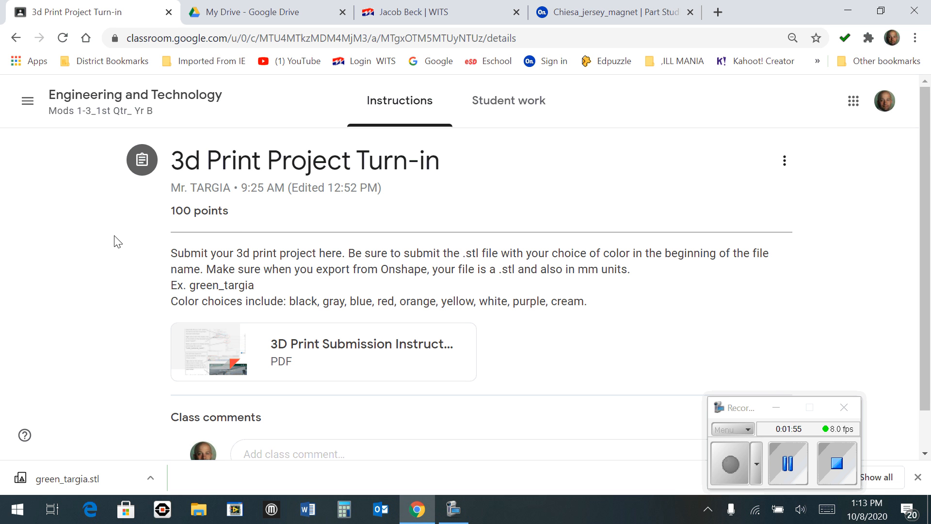